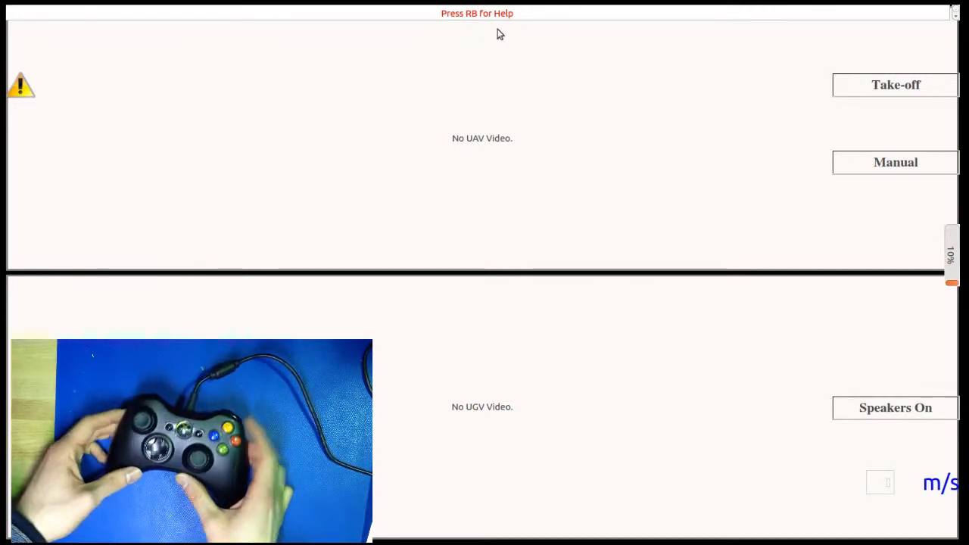
mouse_move(527, 29)
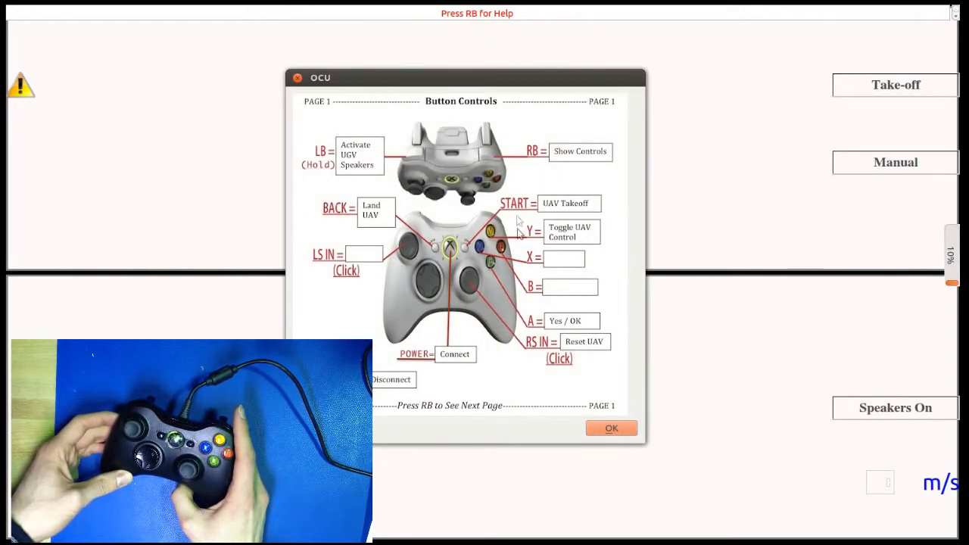
mouse_move(459, 429)
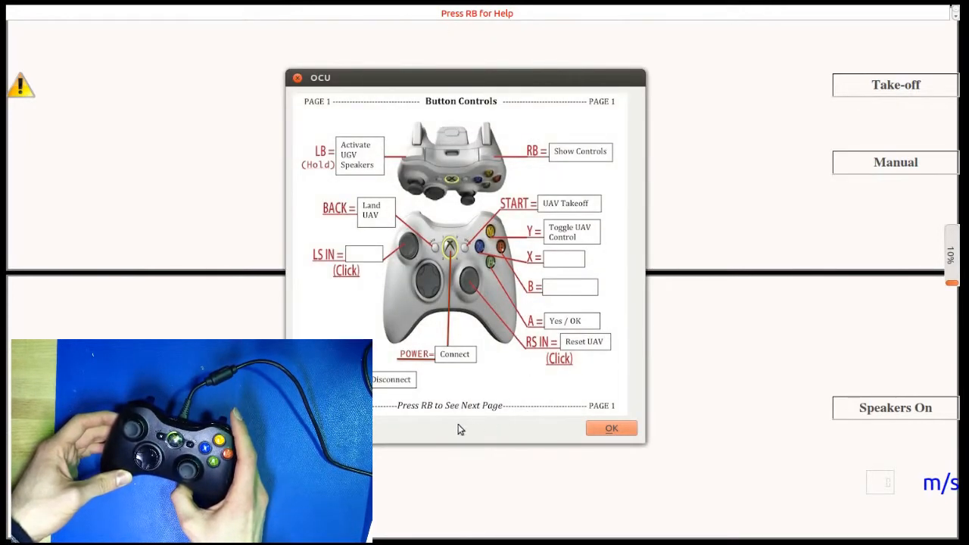
mouse_move(526, 425)
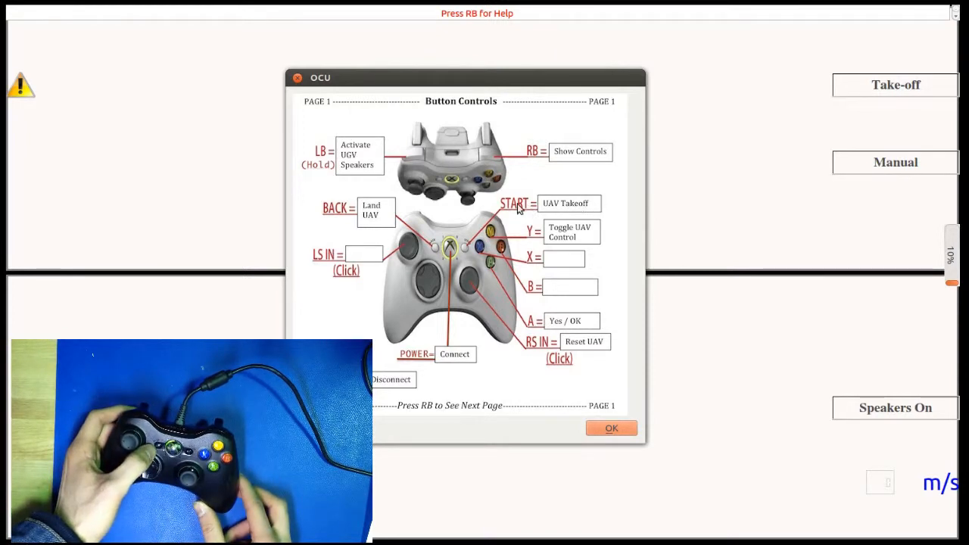
mouse_move(377, 219)
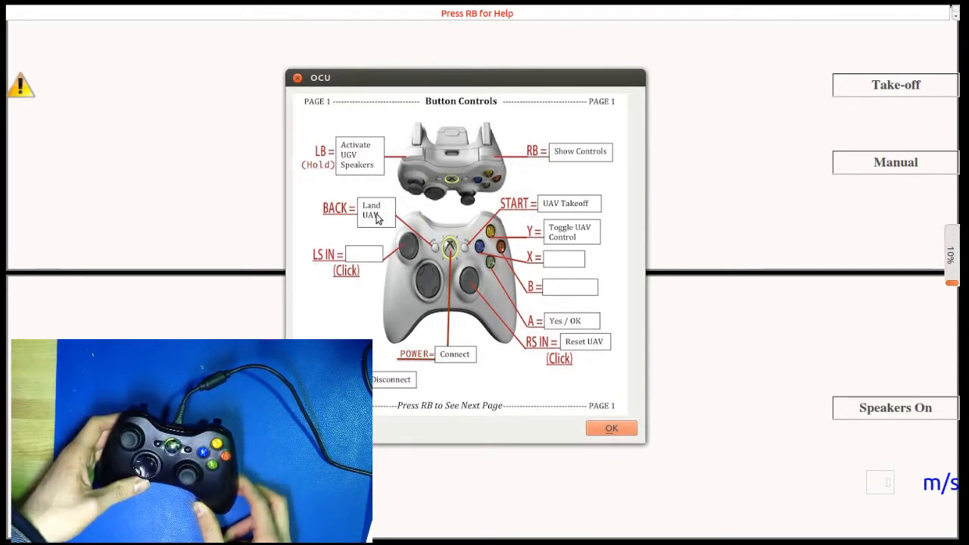
mouse_move(363, 231)
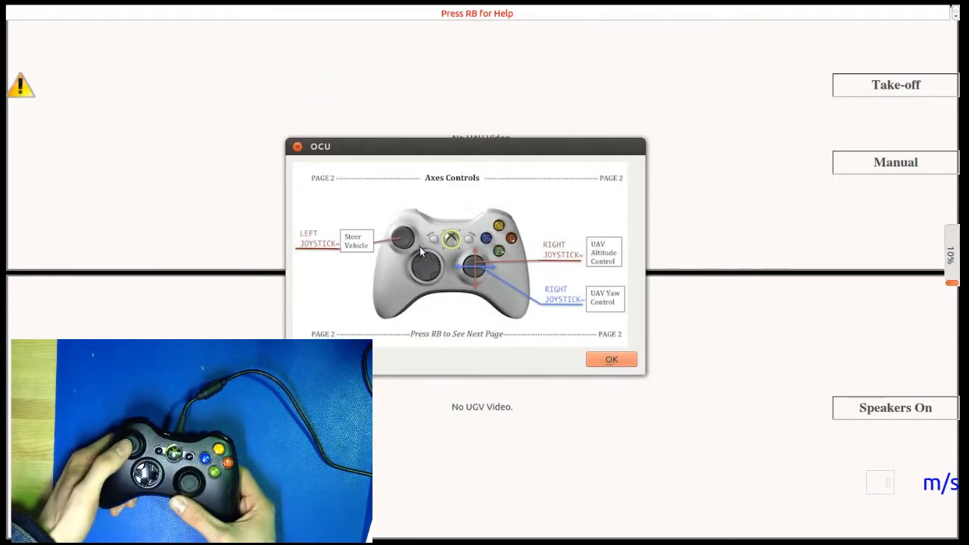
mouse_move(388, 252)
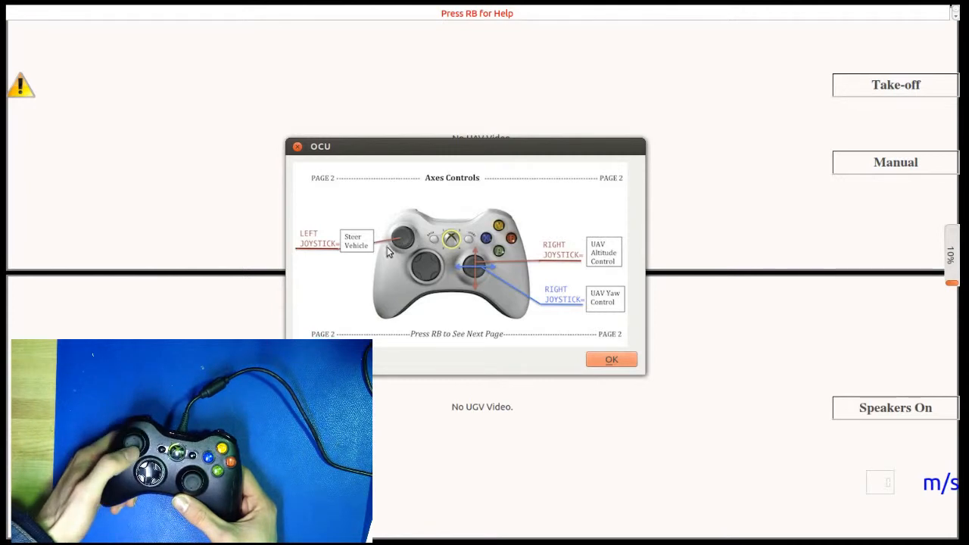
mouse_move(396, 258)
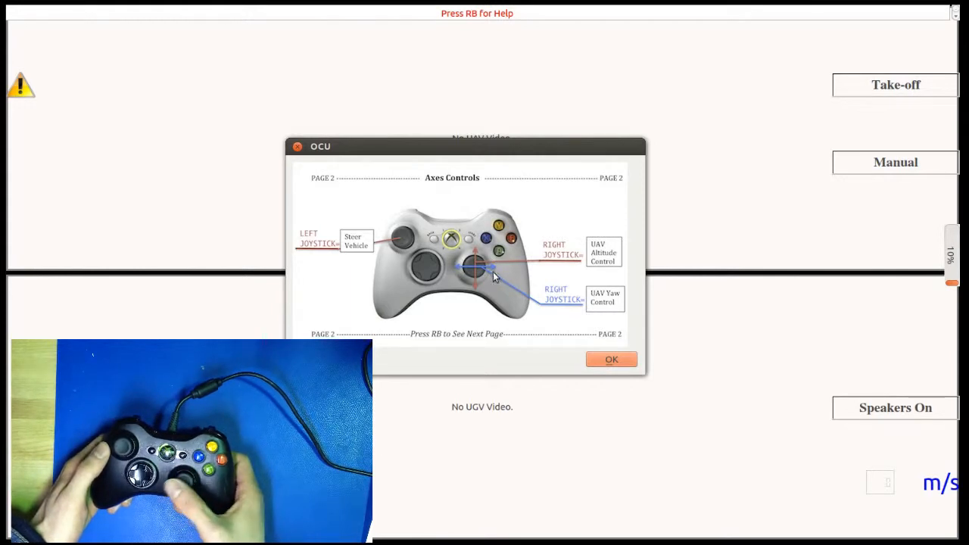
mouse_move(594, 313)
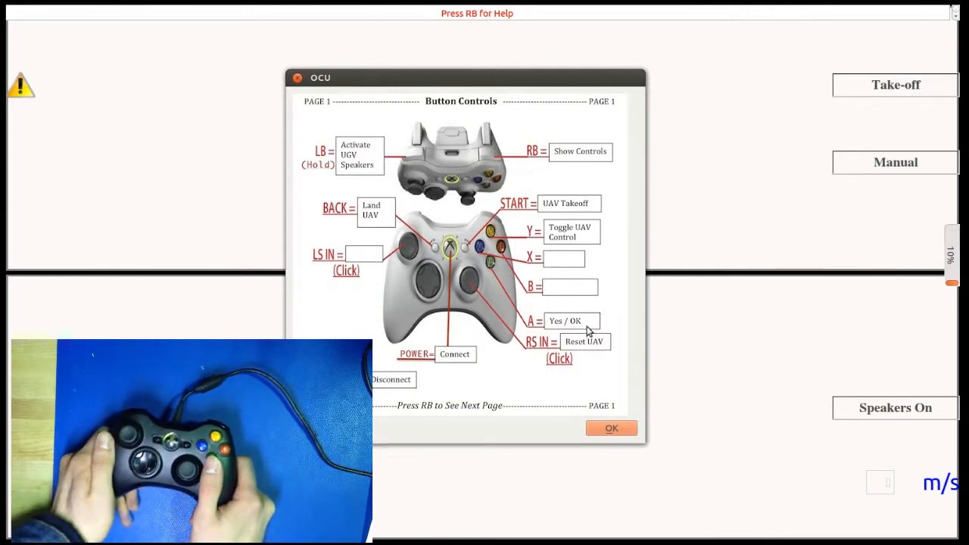
- Dismiss the controls help window with OK, returning to the main OCU screen
left_click(611, 428)
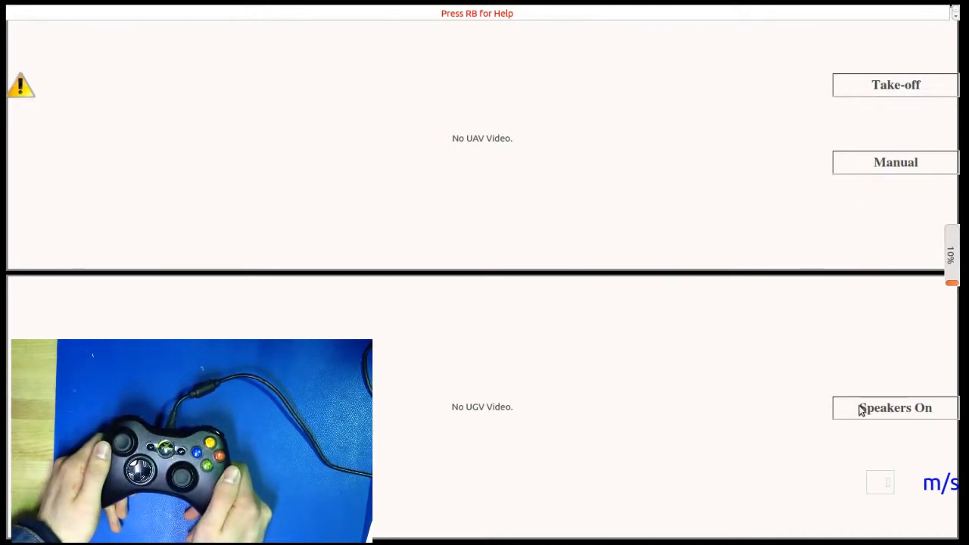
mouse_move(847, 282)
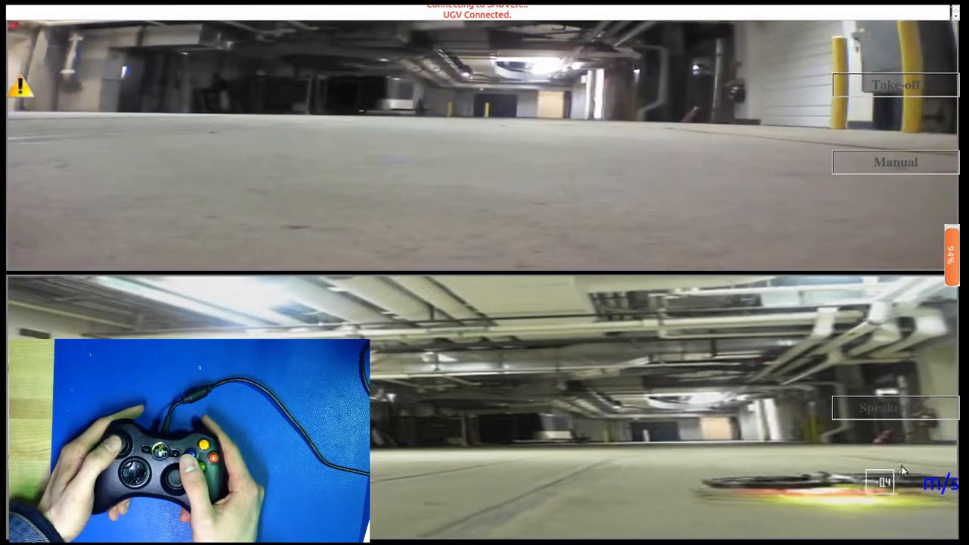
- Connect to the UGV so both video feeds go live, then switch the UGV speakers on
left_click(896, 409)
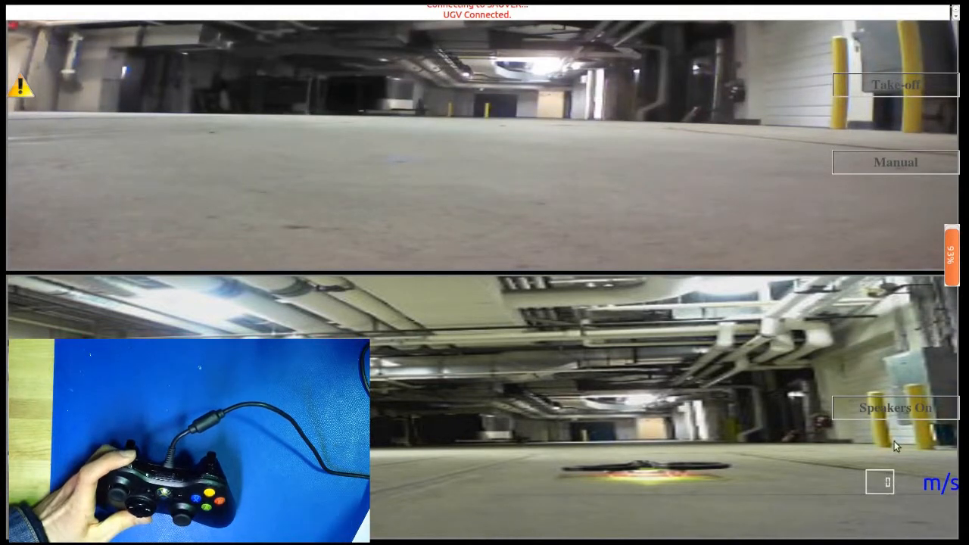
left_click(895, 408)
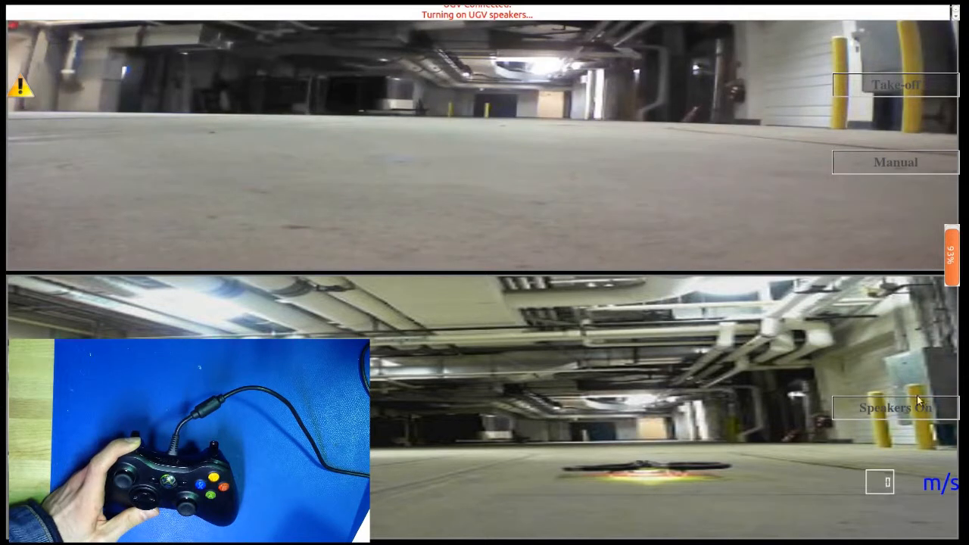
mouse_move(839, 430)
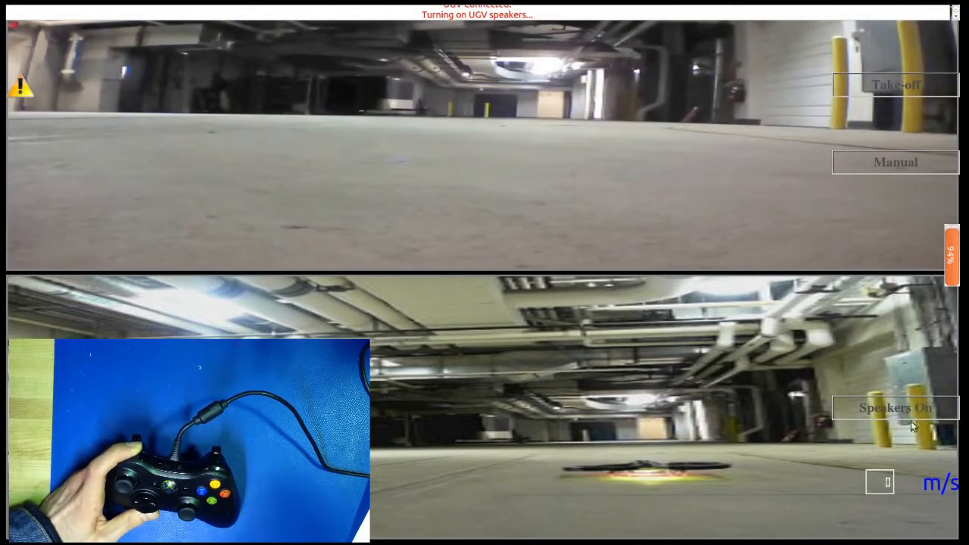
- Switch the UGV speakers back off so the speaker control reads off
left_click(895, 408)
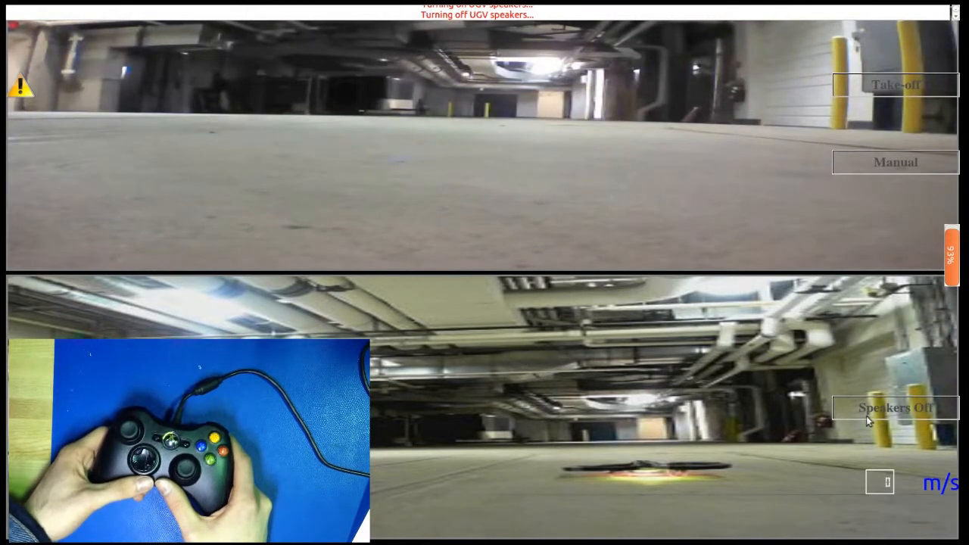
mouse_move(863, 370)
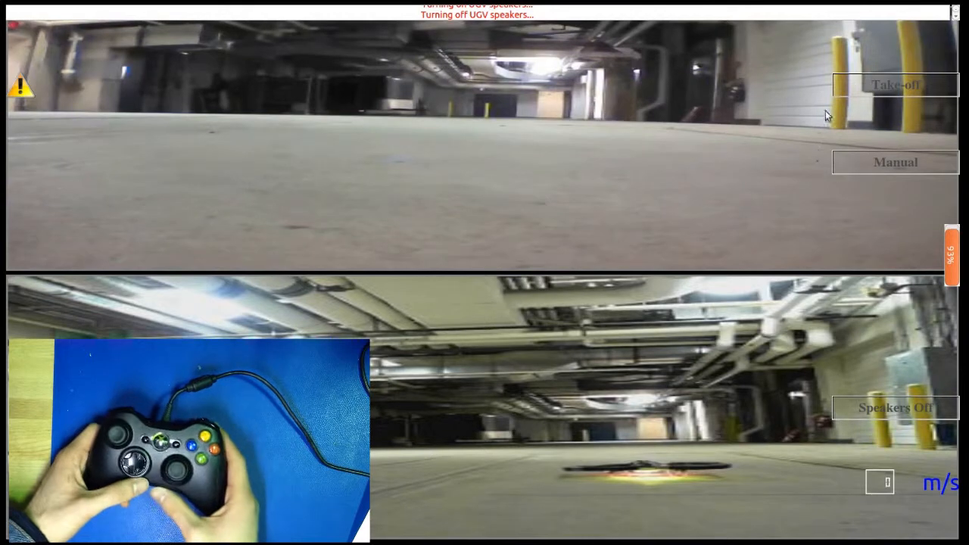
- Launch the UAV with Take-off, then switch it to manual flight
left_click(895, 84)
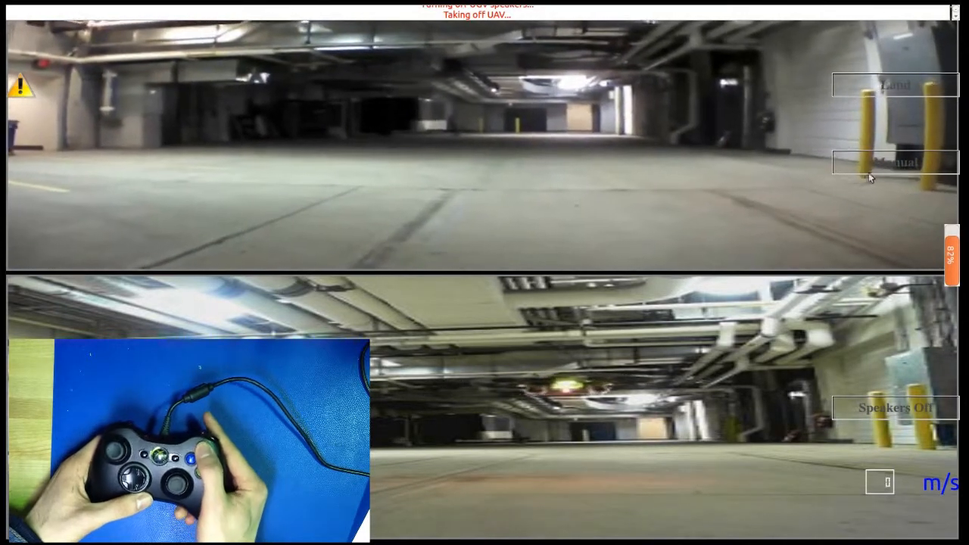
left_click(895, 162)
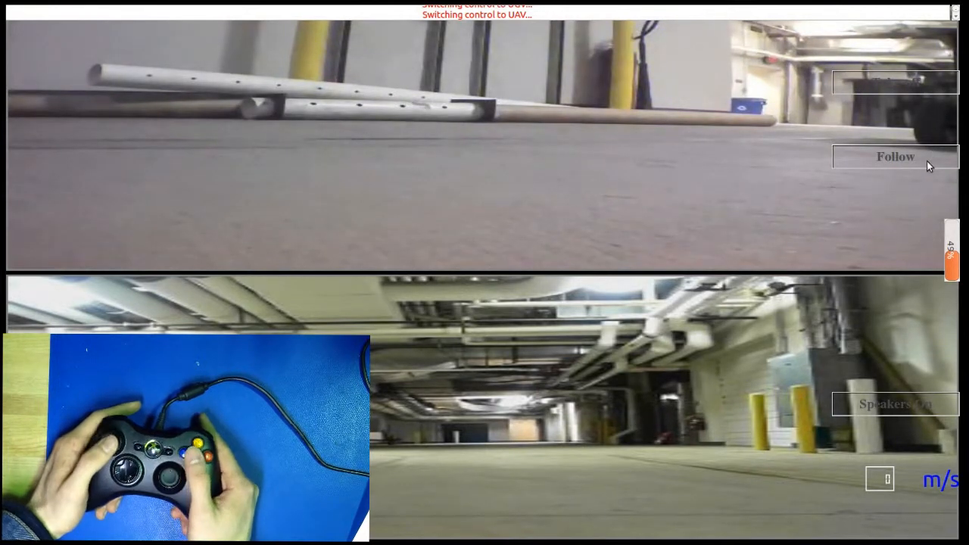
- Hand control back from the UAV to the UGV, restoring UGV manual mode
left_click(896, 157)
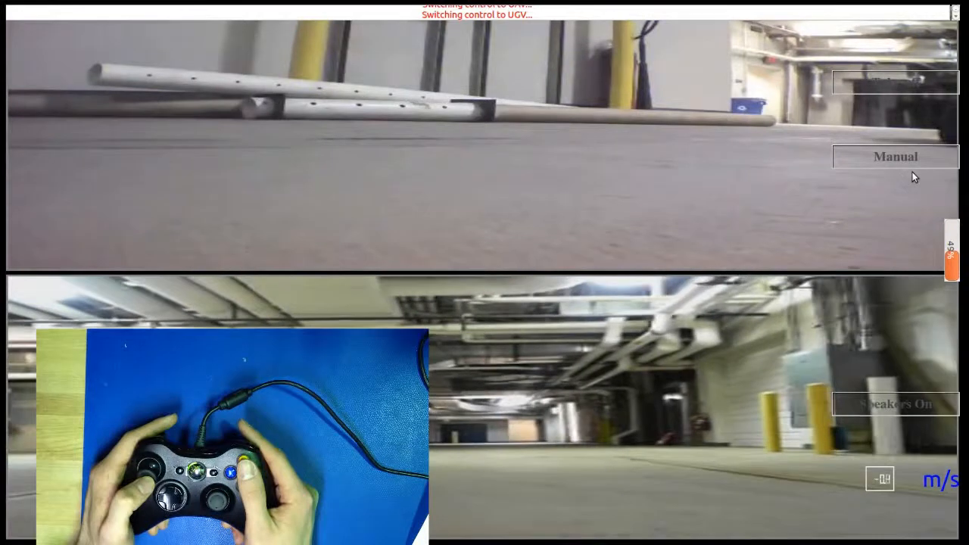